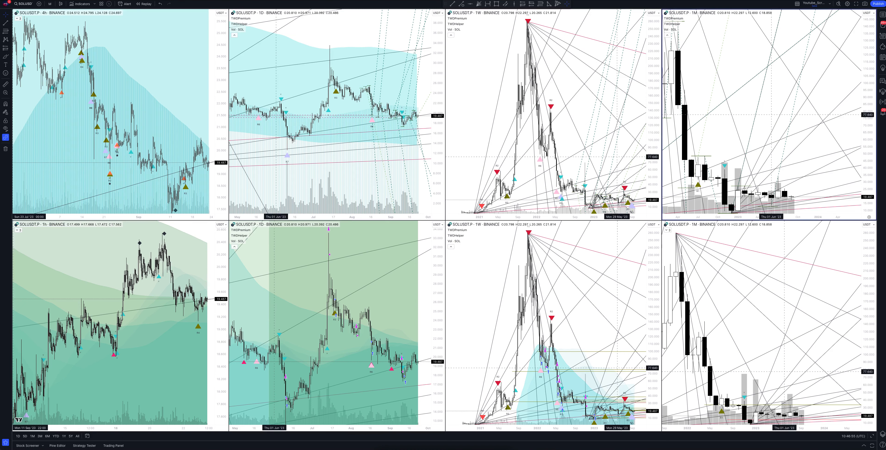
Step: Maximize the monthly SOLUSDT.P chart pane so it replaces the eight-chart layout
left_click(879, 434)
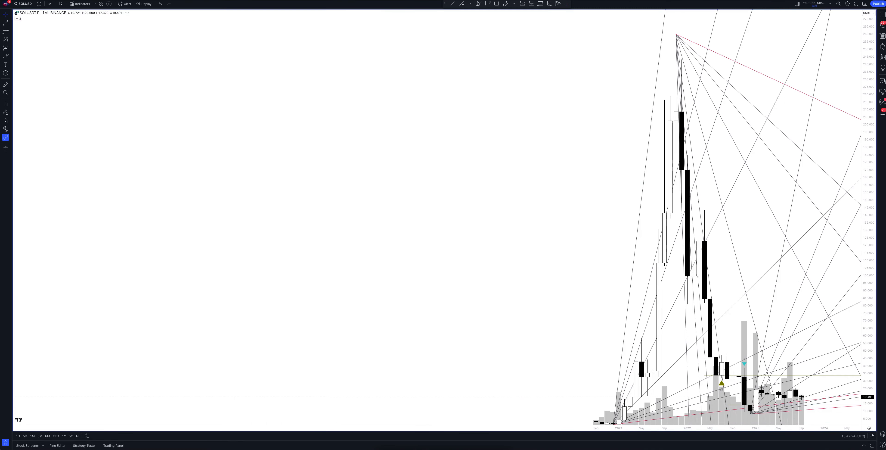
mouse_move(881, 435)
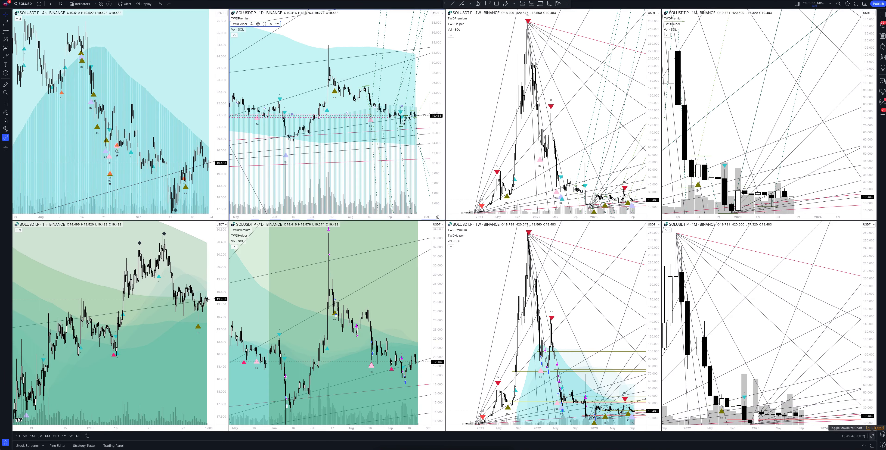
left_click(851, 427)
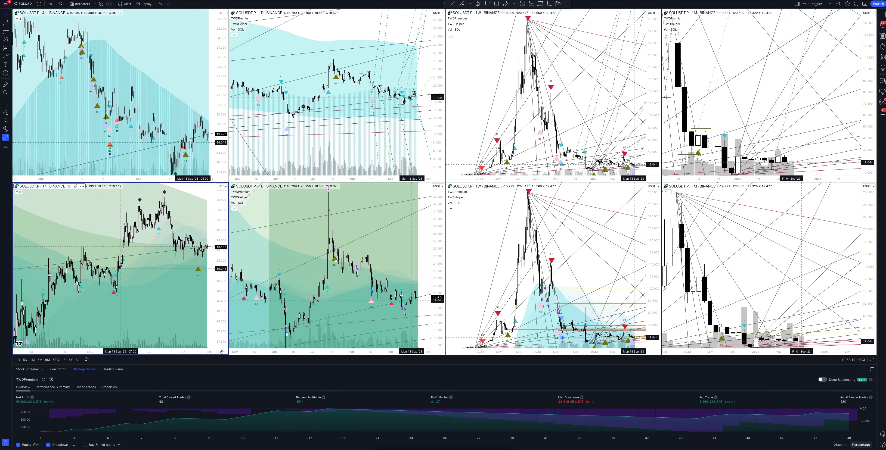
Step: Switch SOLUSDT.P to the 2-hour interval so the TWOPremium backtest recalculates to 56 closed trades
left_click(49, 3)
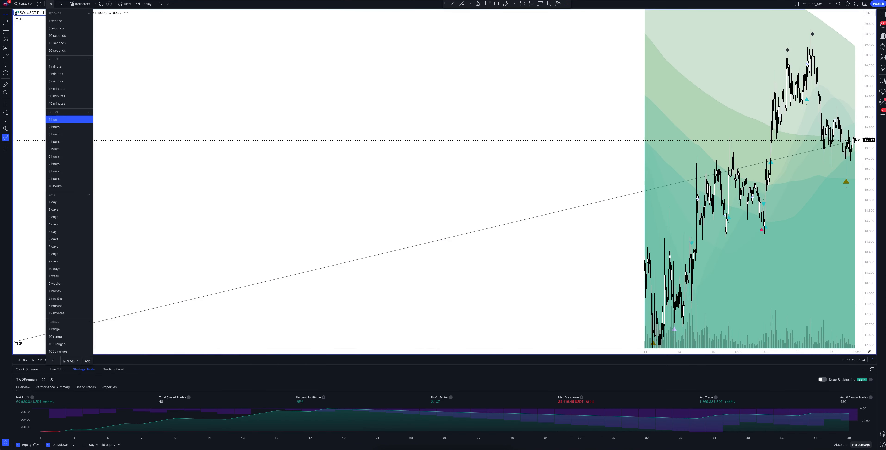
left_click(53, 119)
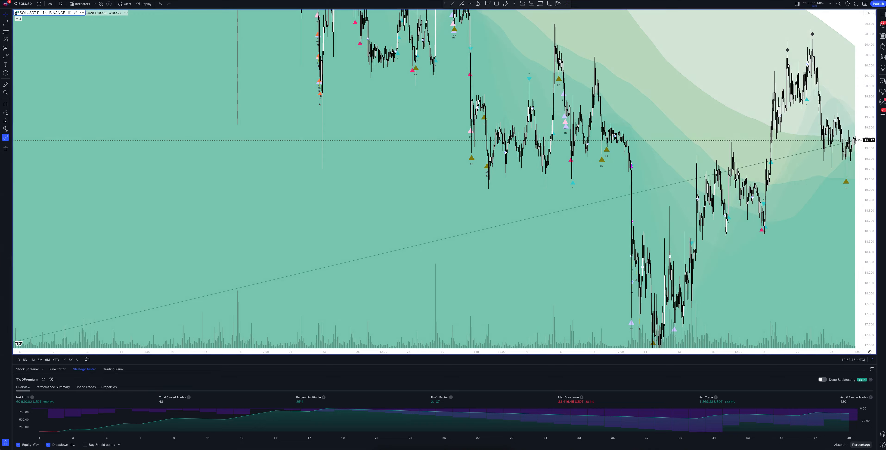
left_click(49, 5)
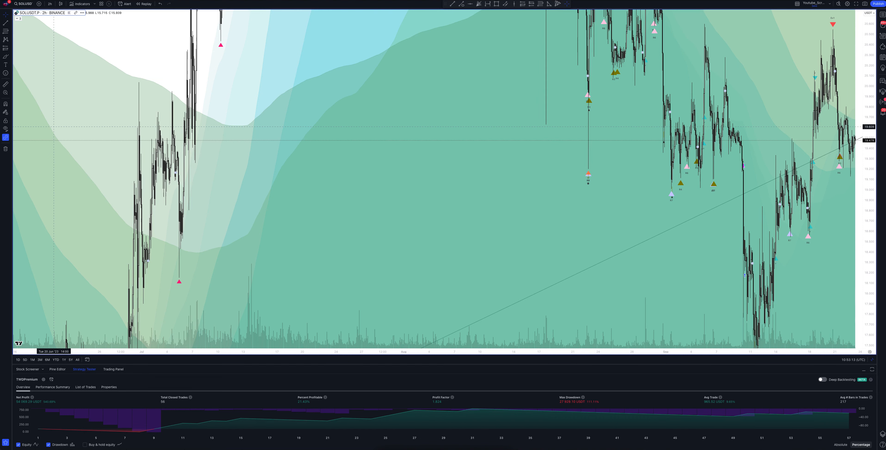
Step: Switch SOLUSDT.P to the 3-hour interval so the TWOPremium backtest recalculates with fewer trades
left_click(50, 4)
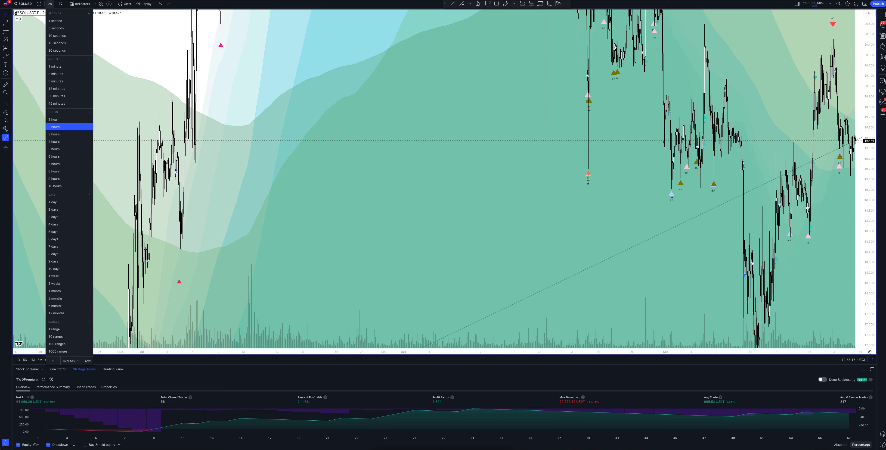
left_click(54, 133)
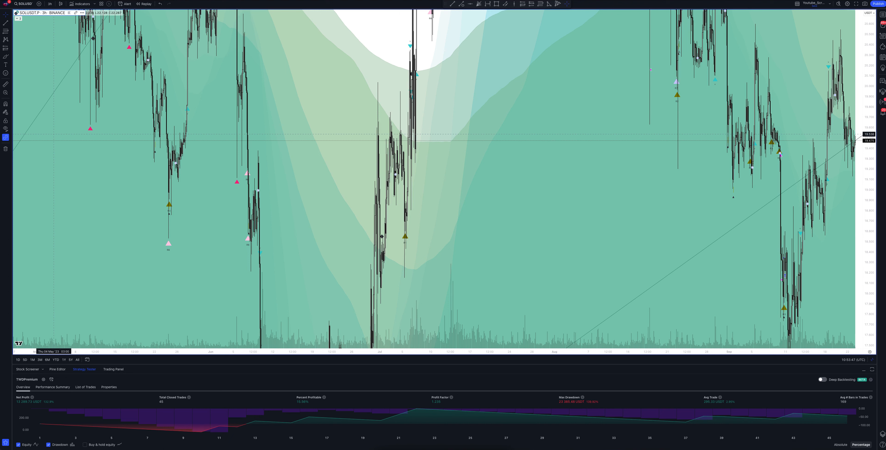
left_click(49, 4)
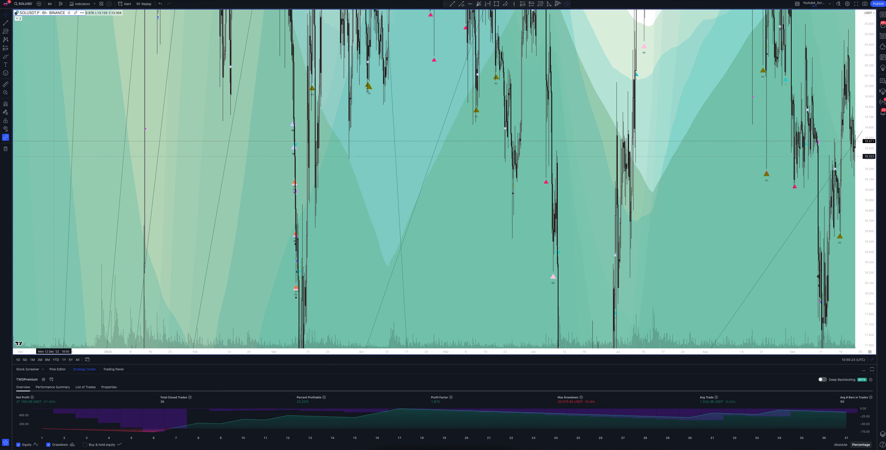
Step: Switch SOLUSDT.P to the 7-hour interval so signals and the TWOPremium backtest refresh
left_click(49, 4)
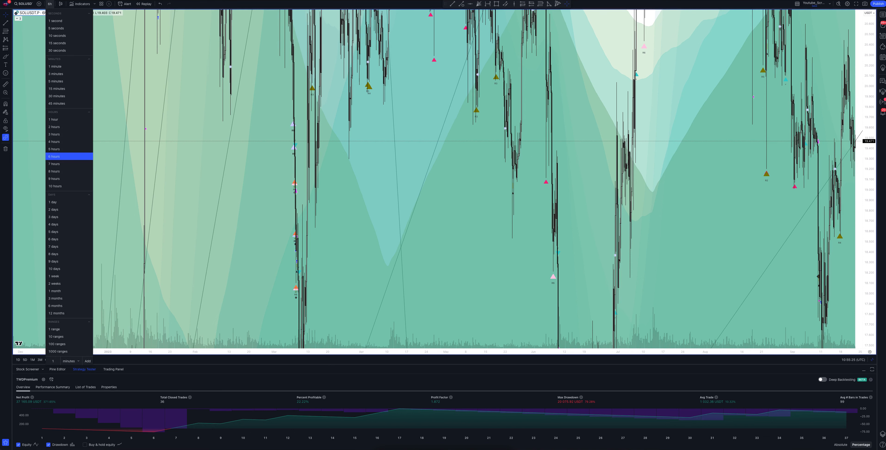
left_click(53, 164)
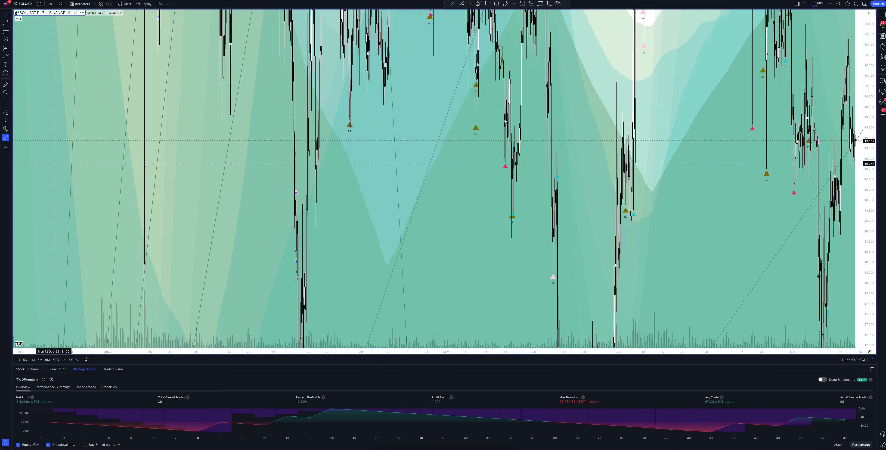
Step: Check SOLUSDT.P on the 8-hour interval, then move the chart to the 1-hour interval
left_click(49, 4)
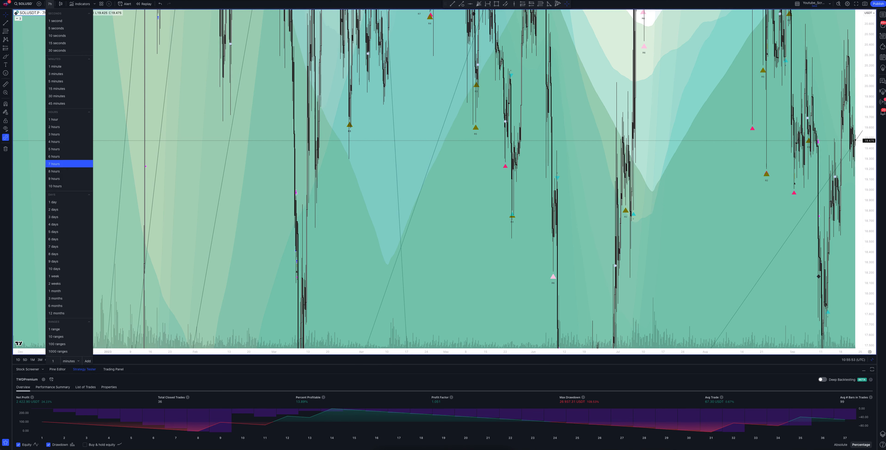
left_click(54, 172)
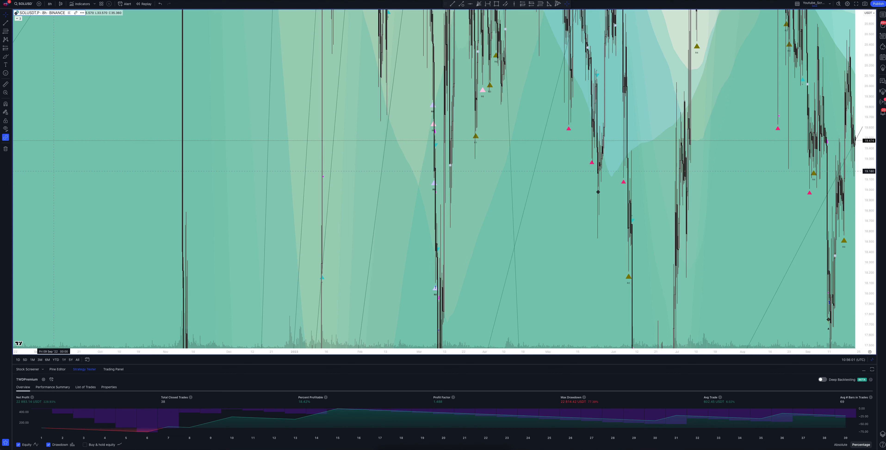
left_click(49, 4)
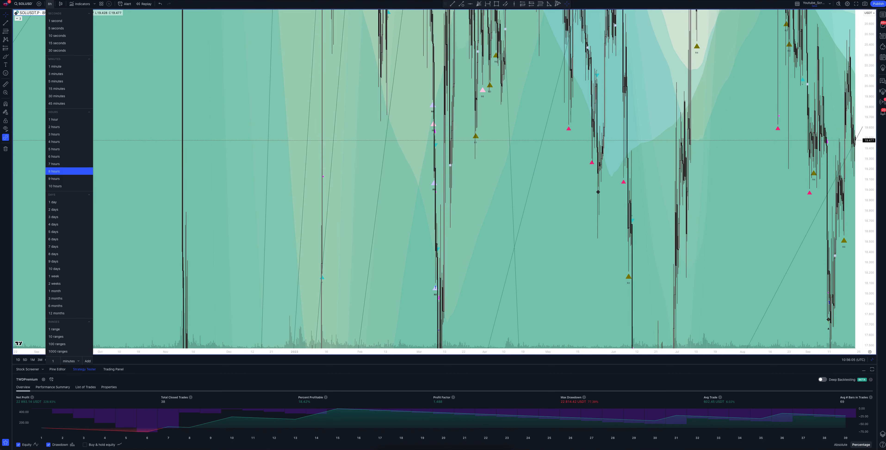
left_click(53, 119)
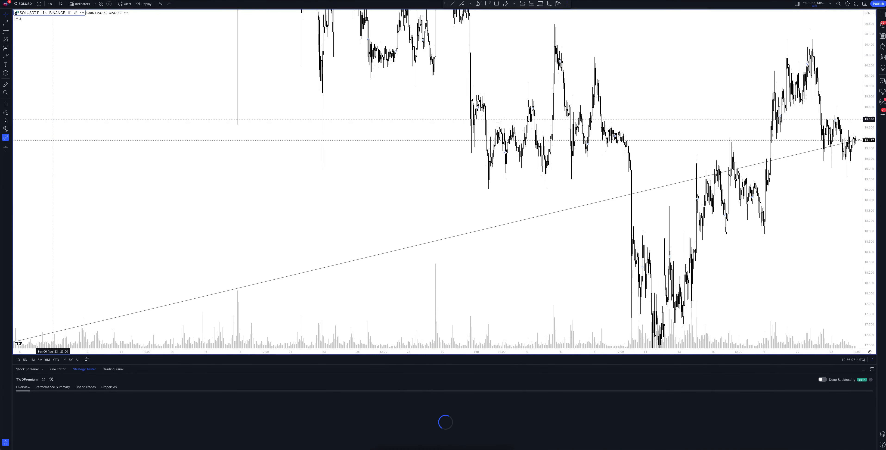